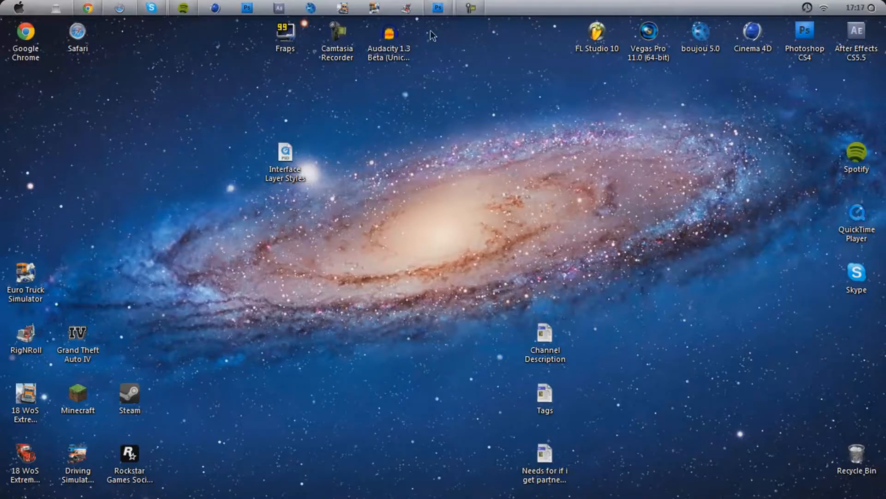
Bring Photoshop CS4 to the front, showing its empty workspace and styles library
left_click(438, 7)
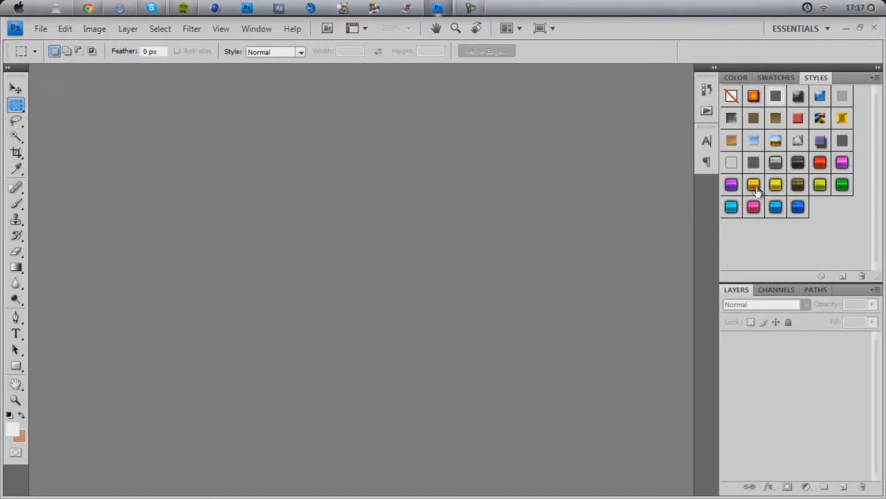
double_click(753, 184)
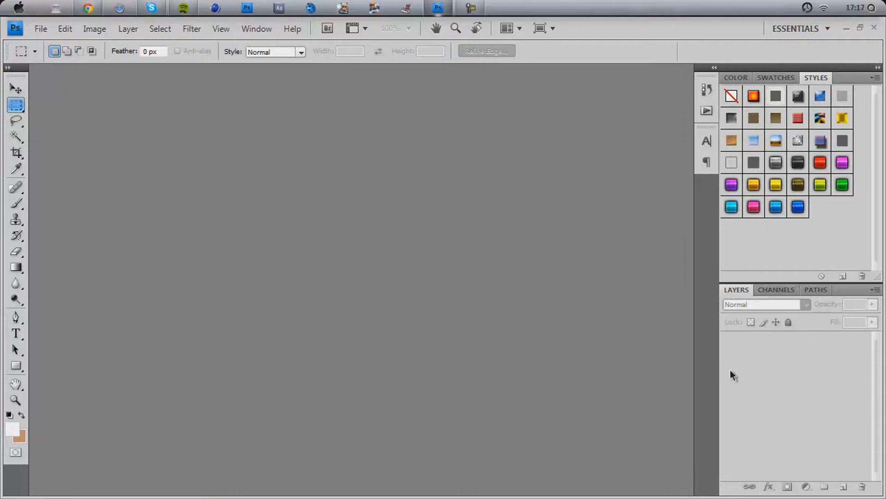
left_click(40, 29)
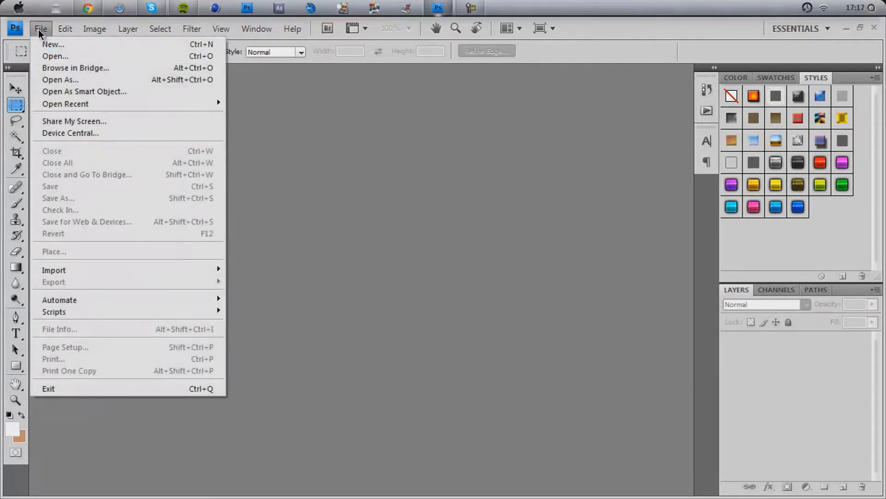
left_click(55, 56)
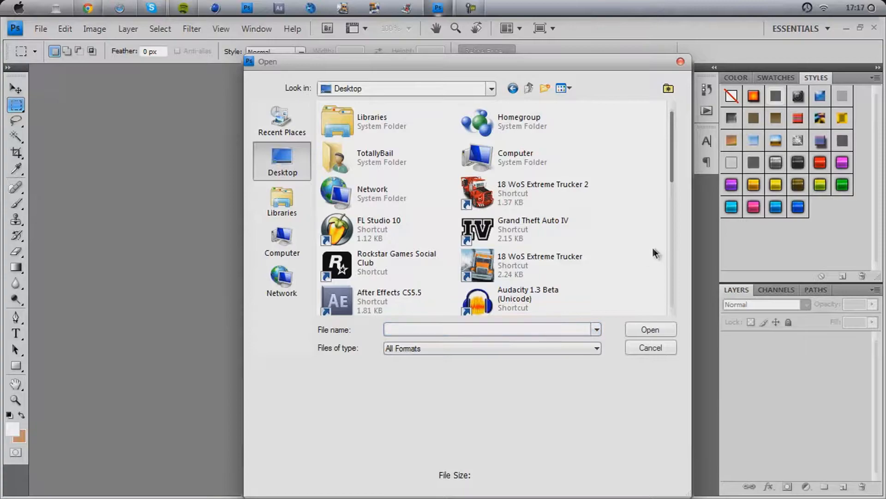
scroll("down", 3)
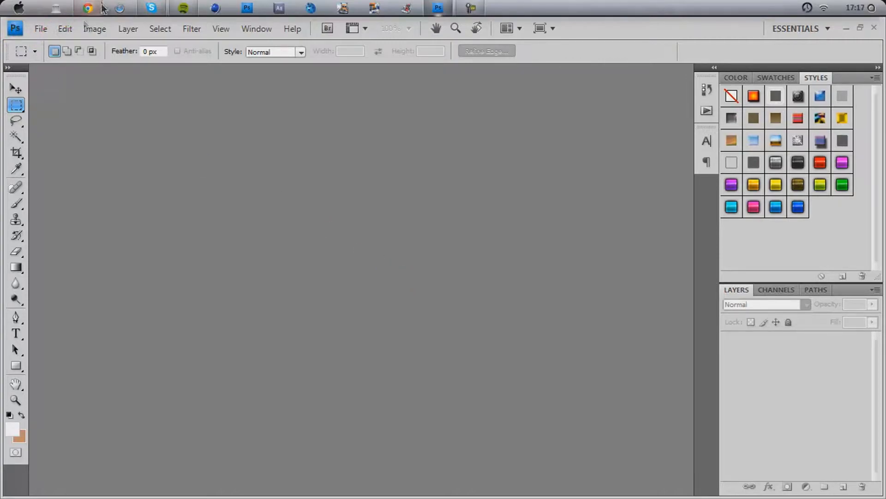
mouse_move(88, 7)
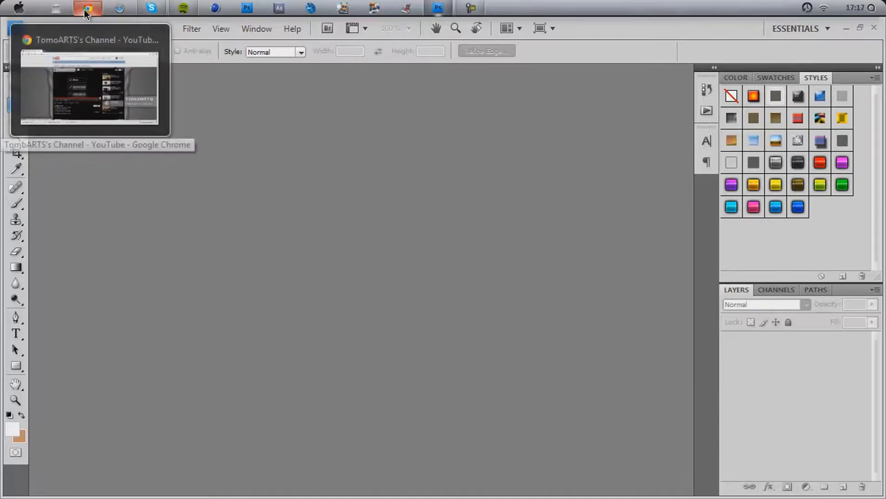
Switch to the YouTube channel page in Chrome and scroll down through its uploads
left_click(88, 8)
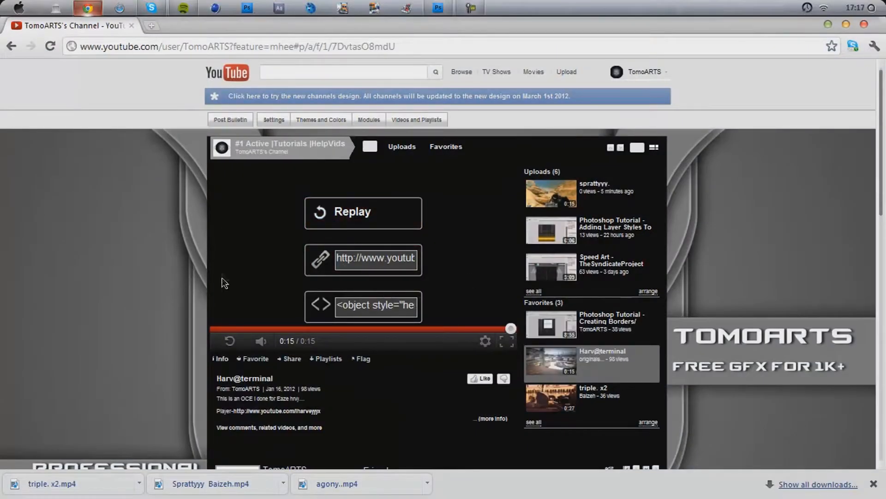
scroll("down", 3)
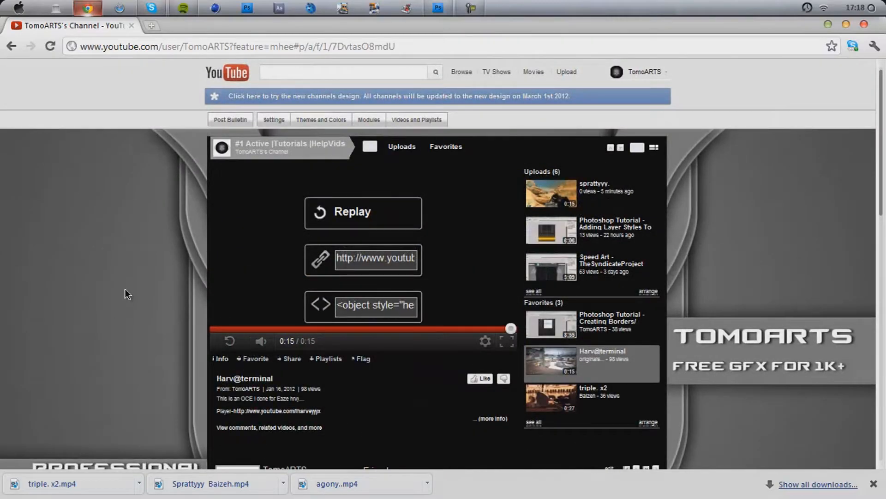
mouse_move(179, 264)
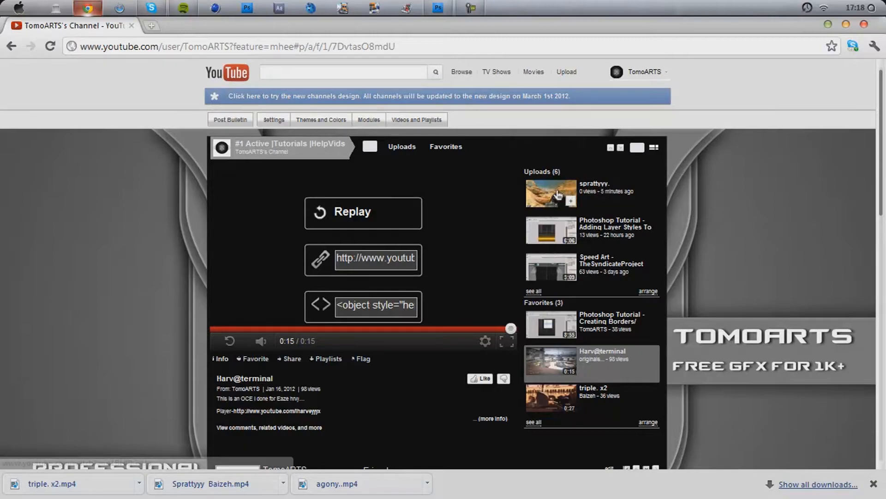
mouse_move(359, 258)
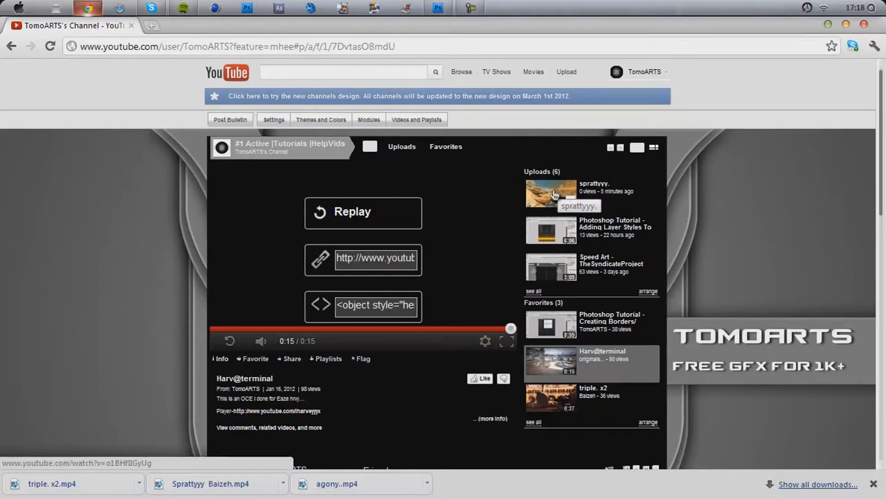
mouse_move(363, 215)
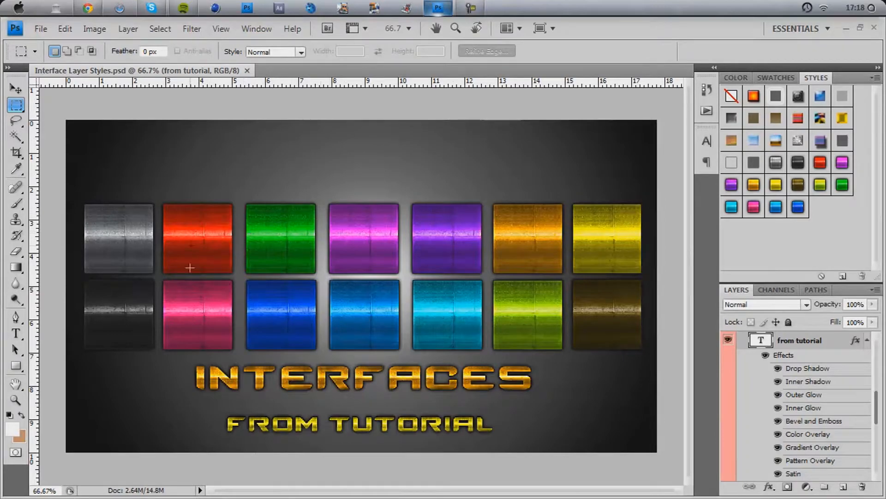
mouse_move(505, 393)
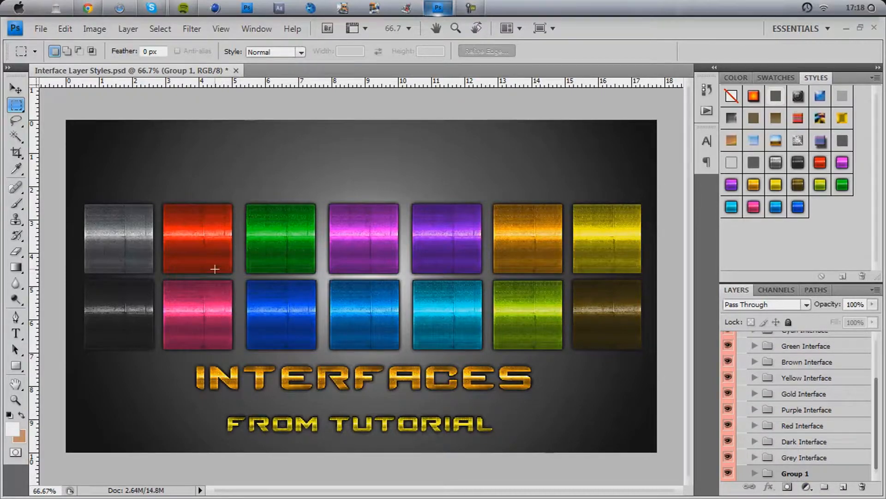
mouse_move(528, 252)
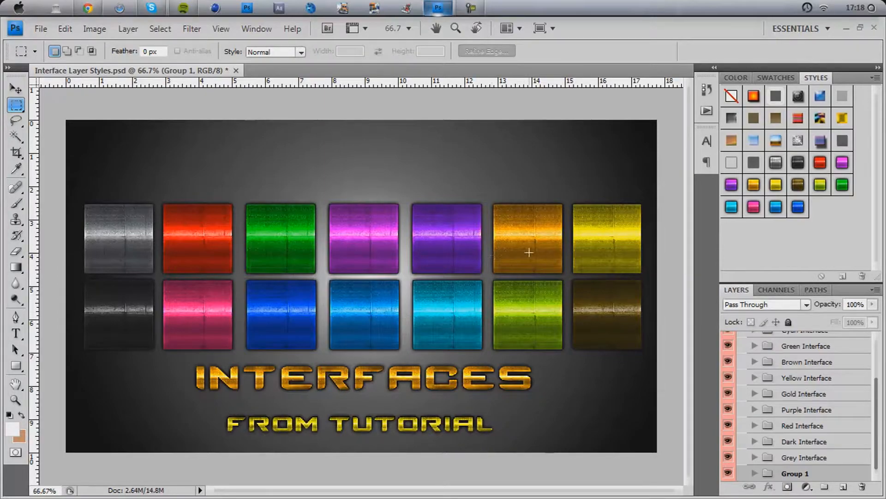
mouse_move(284, 321)
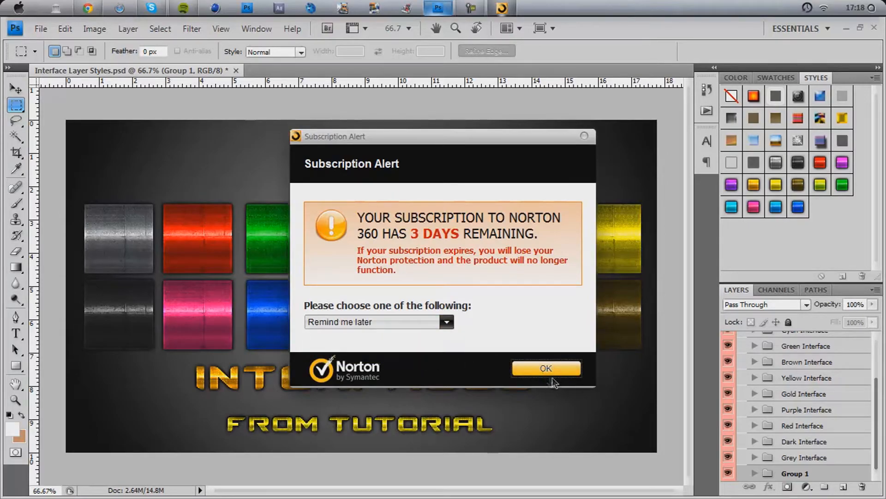
Dismiss the Norton alert, then expand Green Interface and select its Green Interface layer
left_click(545, 368)
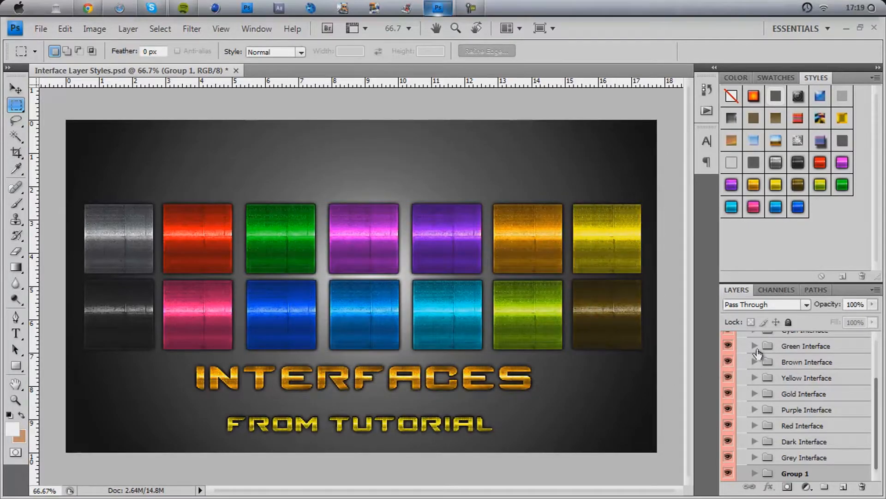
left_click(754, 345)
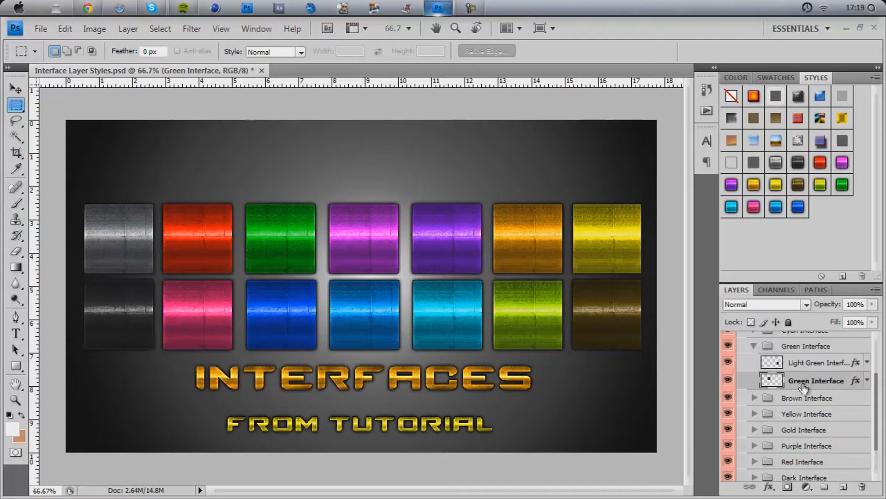
left_click(816, 362)
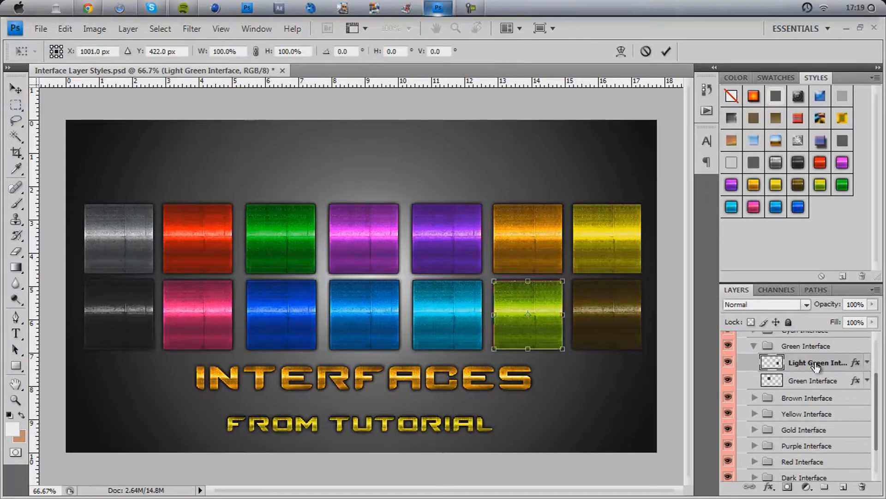
left_click(812, 380)
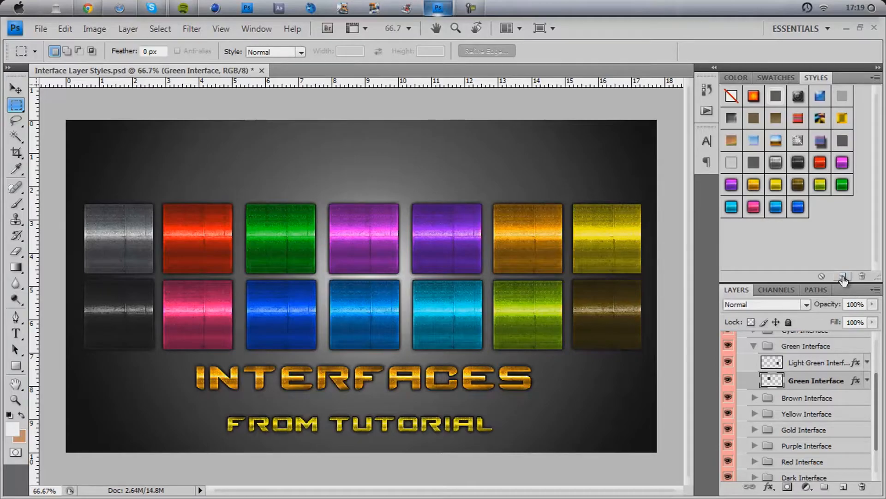
Save Green Interface's effects as a new style named 'Tutorial Green S'
left_click(843, 277)
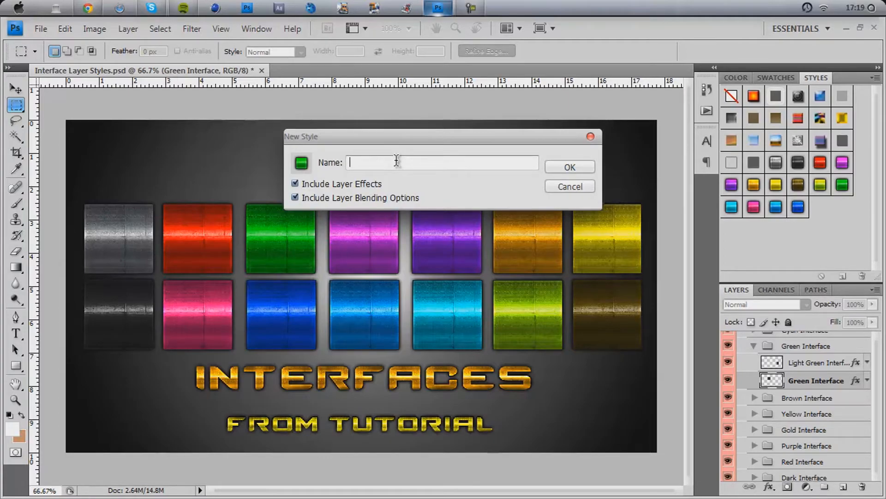
type("T")
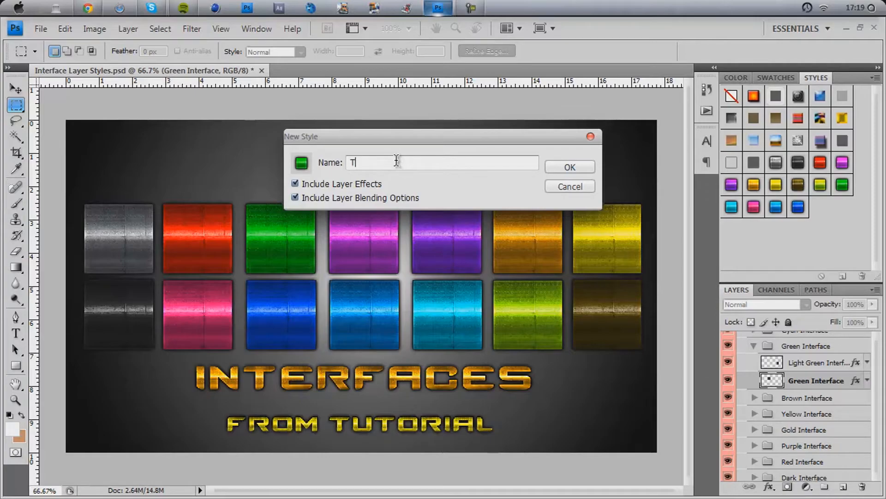
type("utorial")
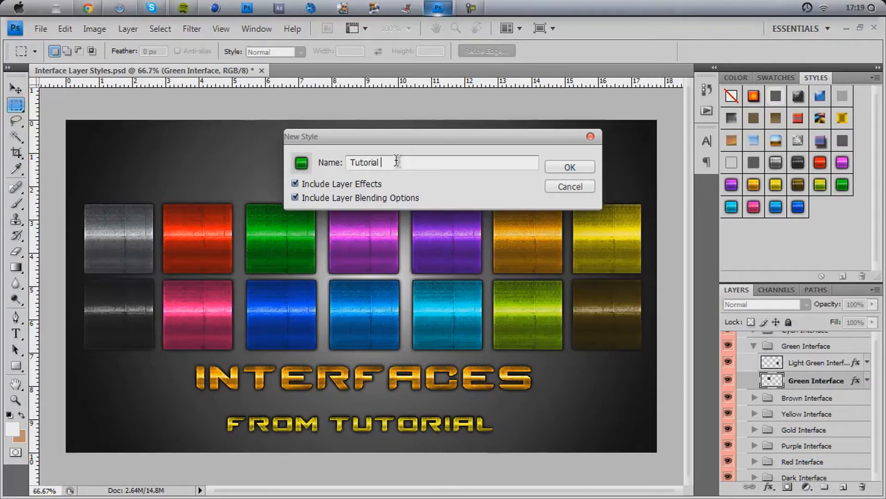
type("Green S")
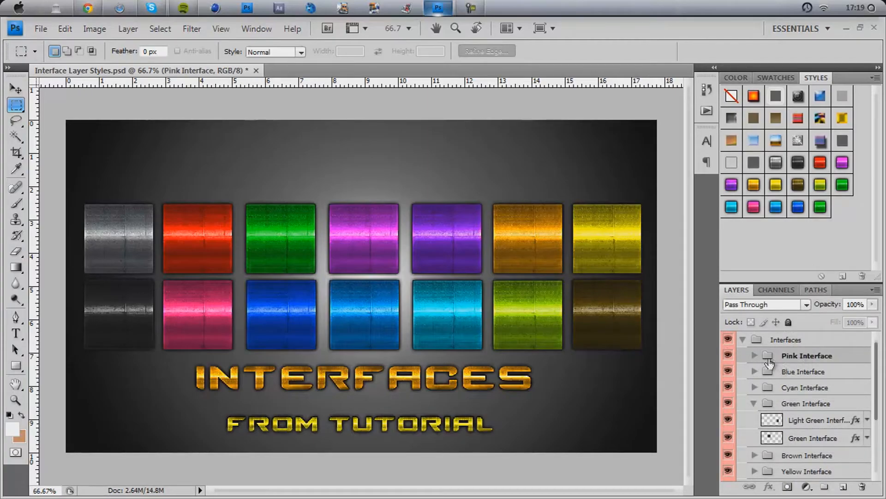
Select Pink Interface and the Dark Blue Interface layer, cancelling the unnamed blue style
left_click(754, 355)
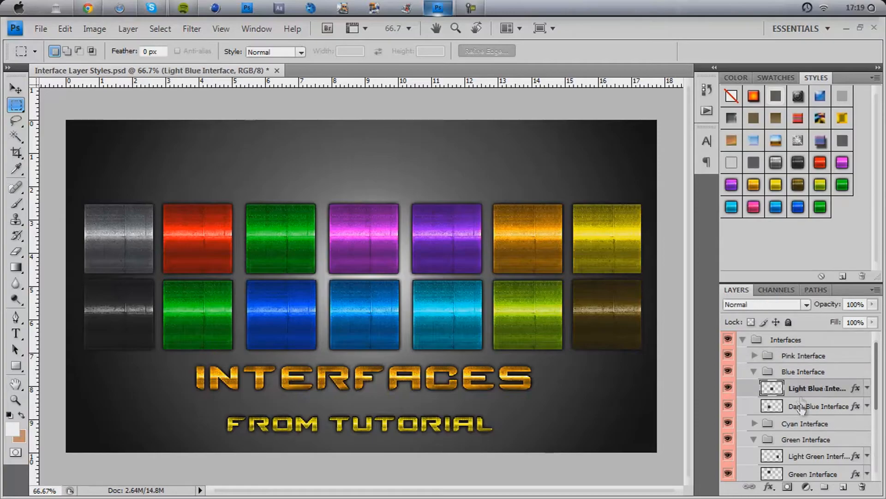
left_click(816, 405)
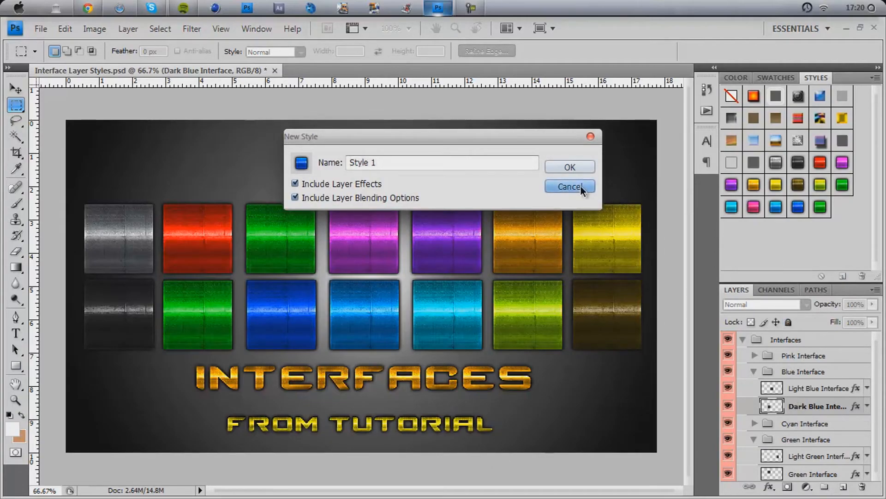
left_click(569, 187)
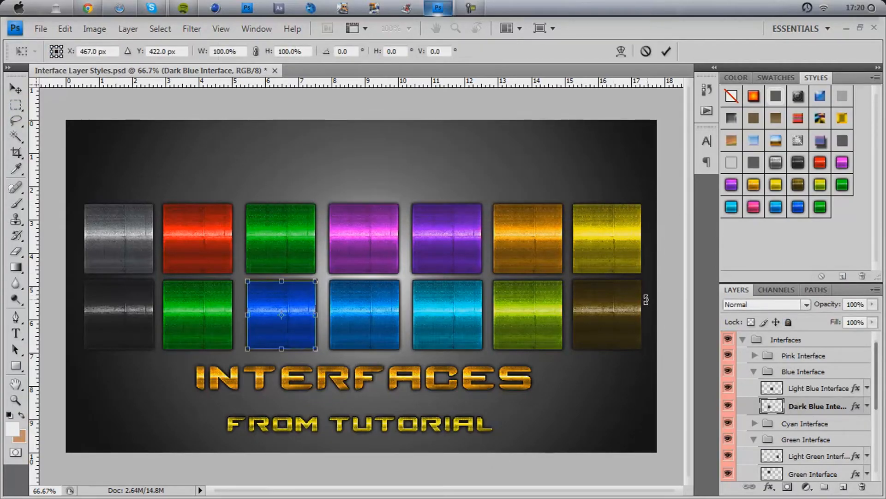
left_click(16, 105)
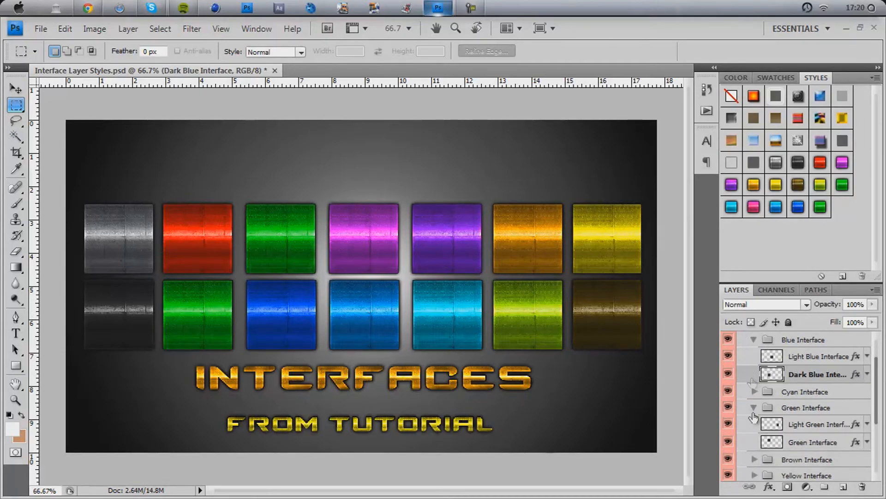
scroll("down", 3)
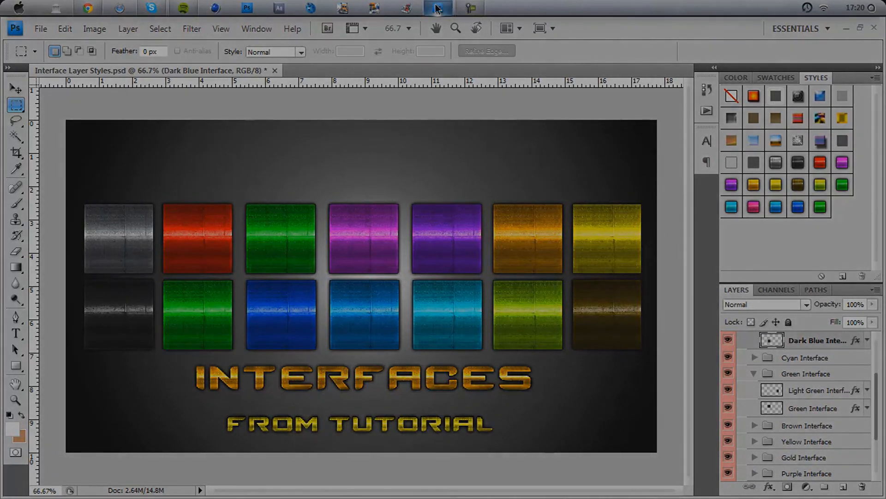
mouse_move(436, 7)
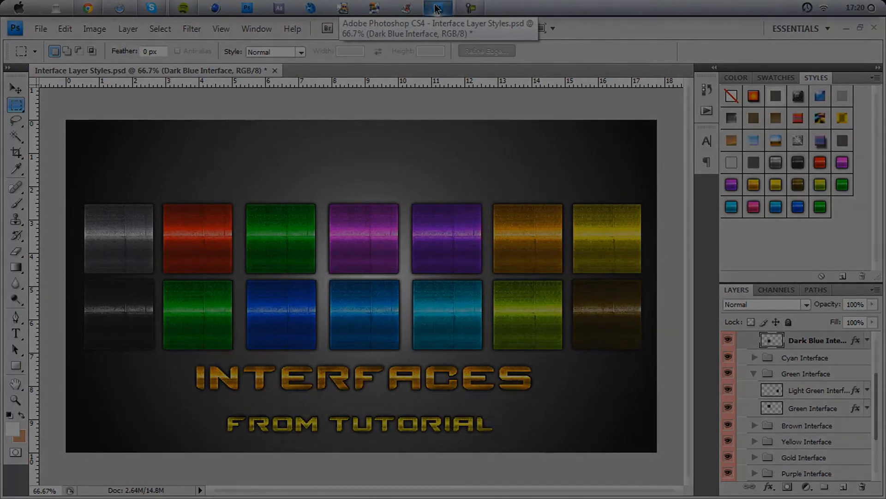